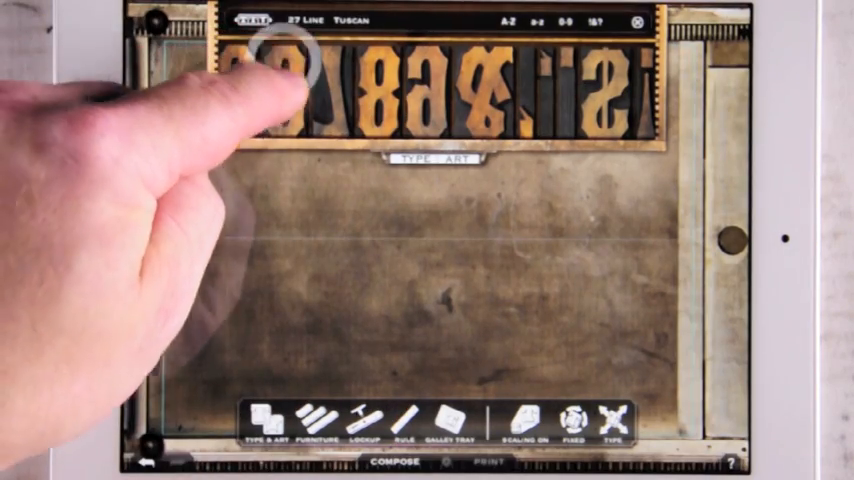
Place a 27 Line Tuscan wood type letter on the press bed, left of centre
drag(280, 80, 330, 300)
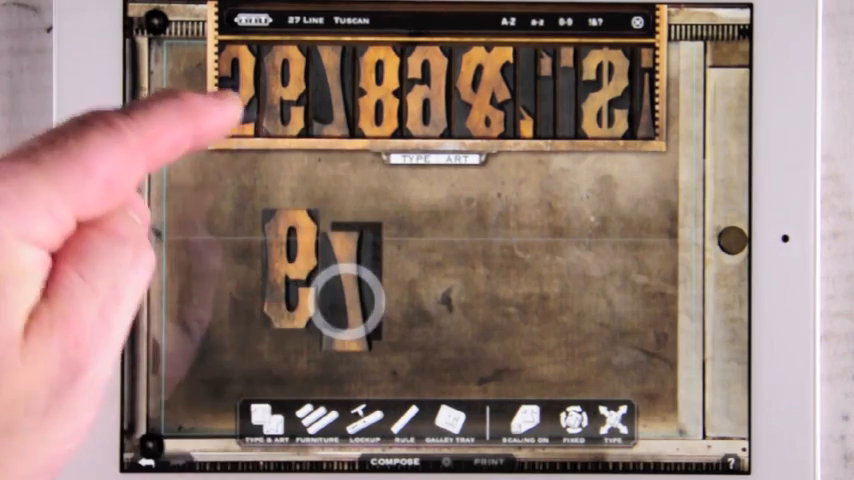